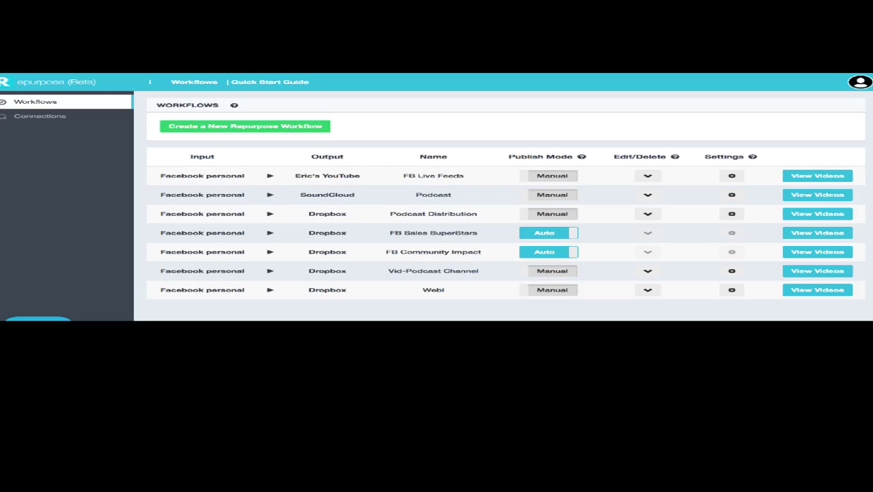
pyautogui.moveTo(60, 83)
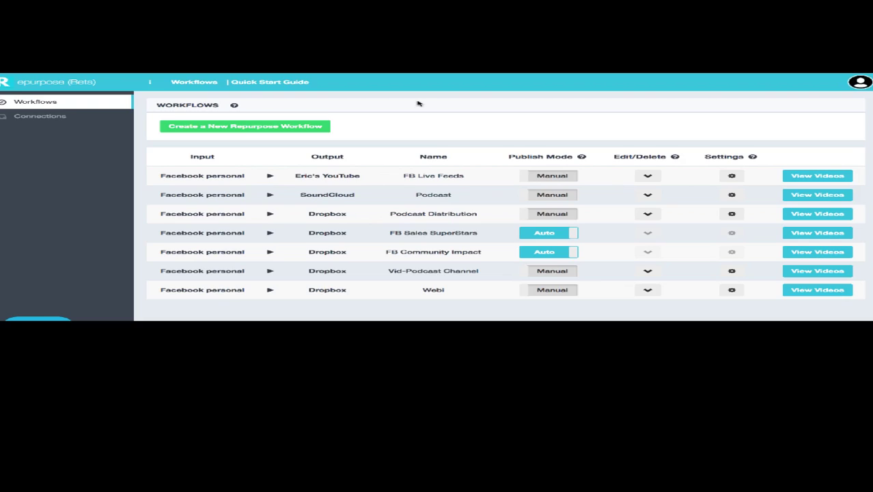
pyautogui.moveTo(426, 185)
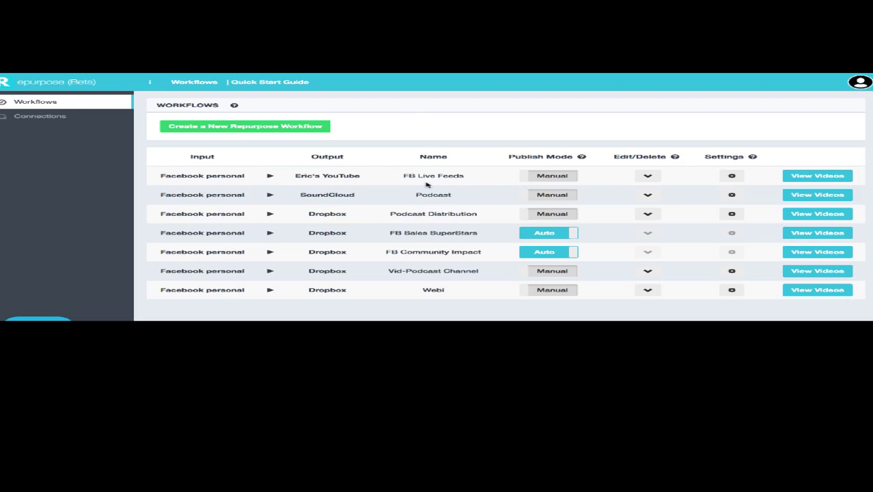
pyautogui.moveTo(424, 283)
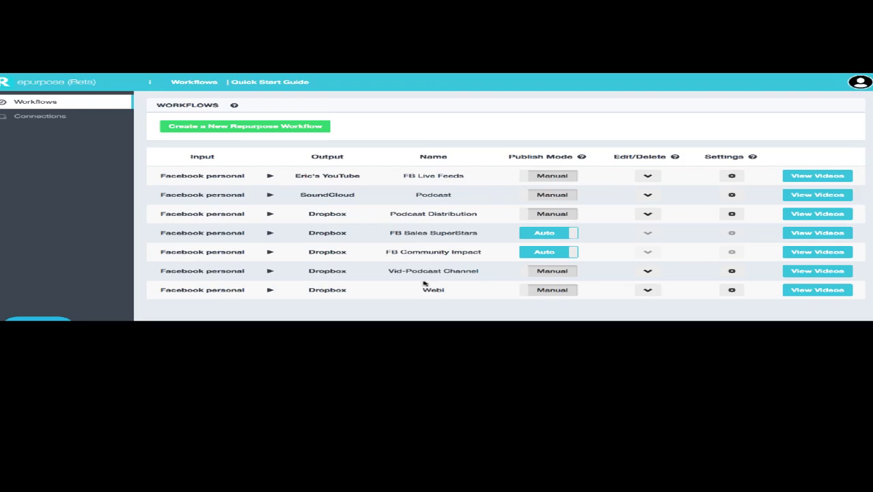
pyautogui.moveTo(418, 190)
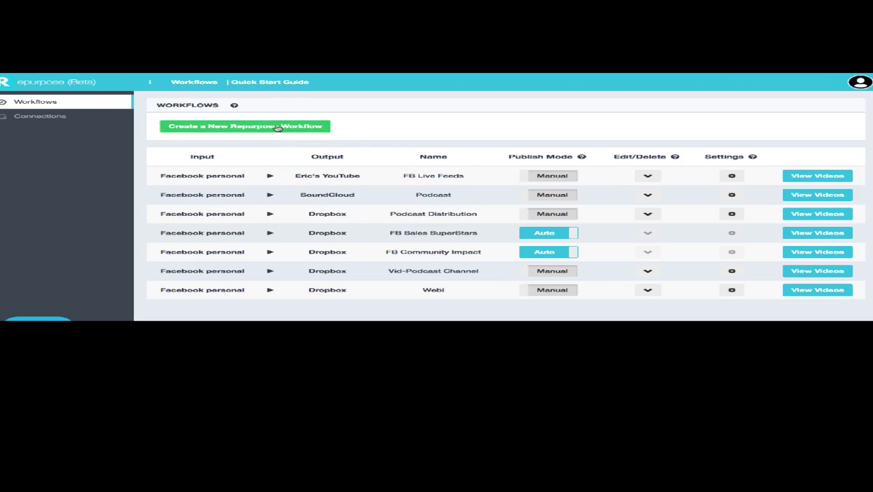
# Start a new Repurpose workflow named 'test' and continue to the input step.
pyautogui.click(244, 126)
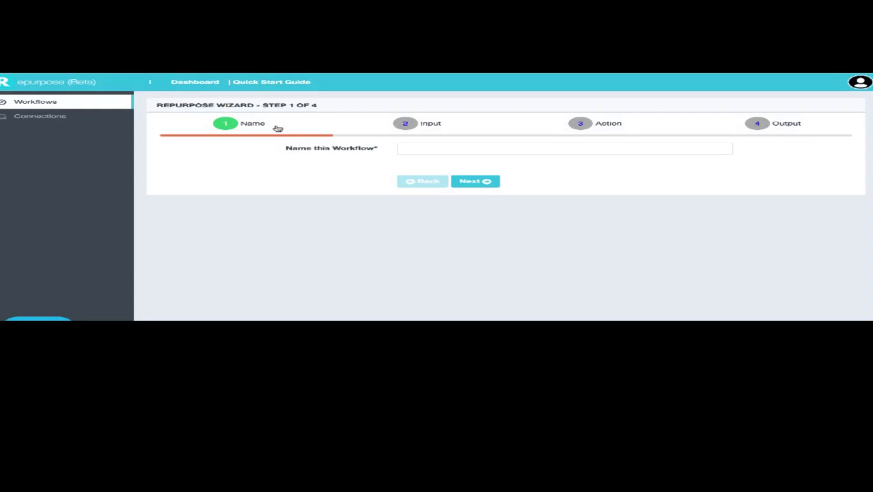
pyautogui.click(456, 147)
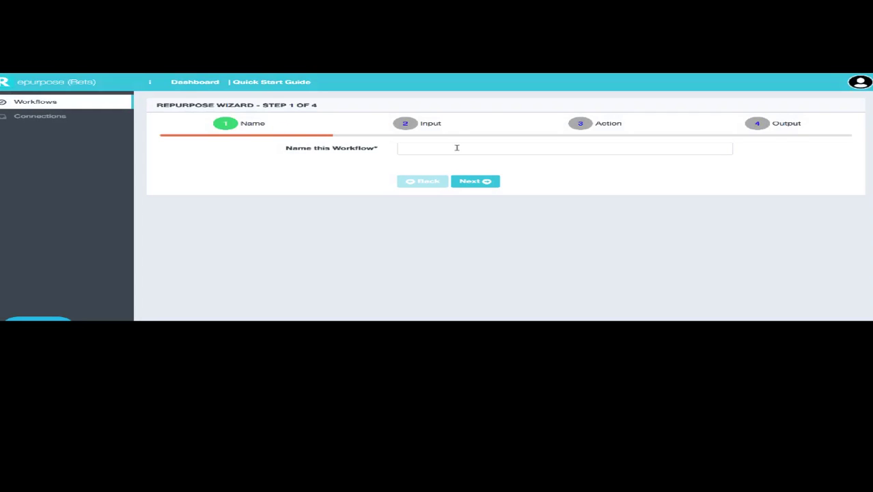
pyautogui.write('test')
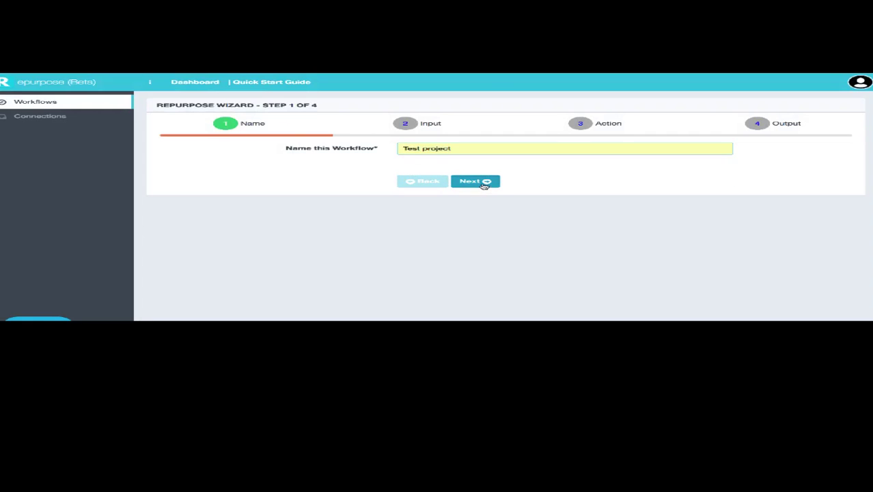
pyautogui.click(475, 181)
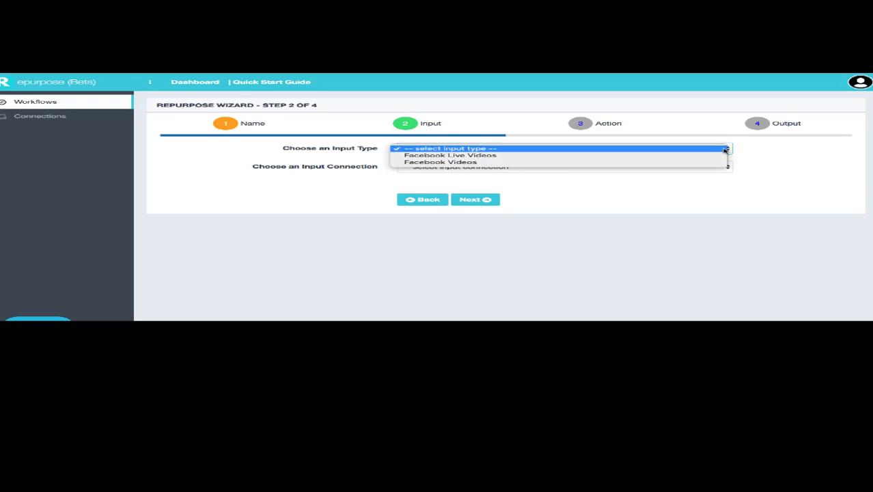
pyautogui.moveTo(444, 155)
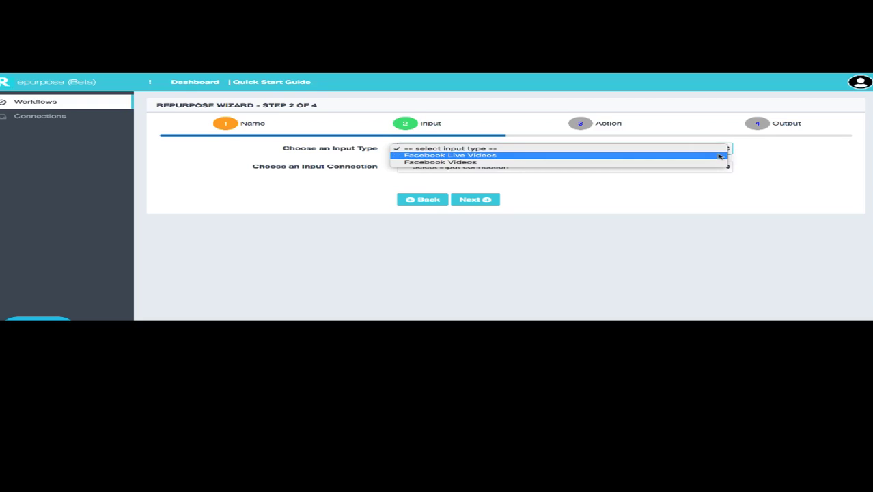
pyautogui.moveTo(713, 164)
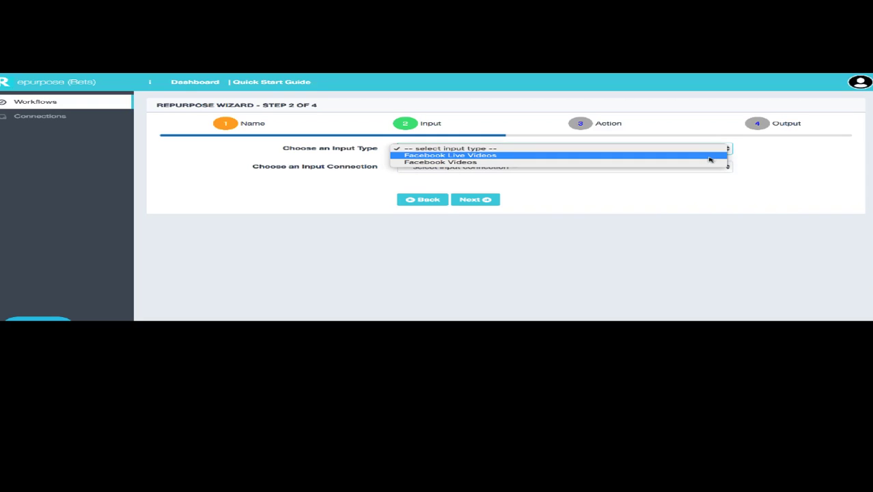
pyautogui.moveTo(709, 157)
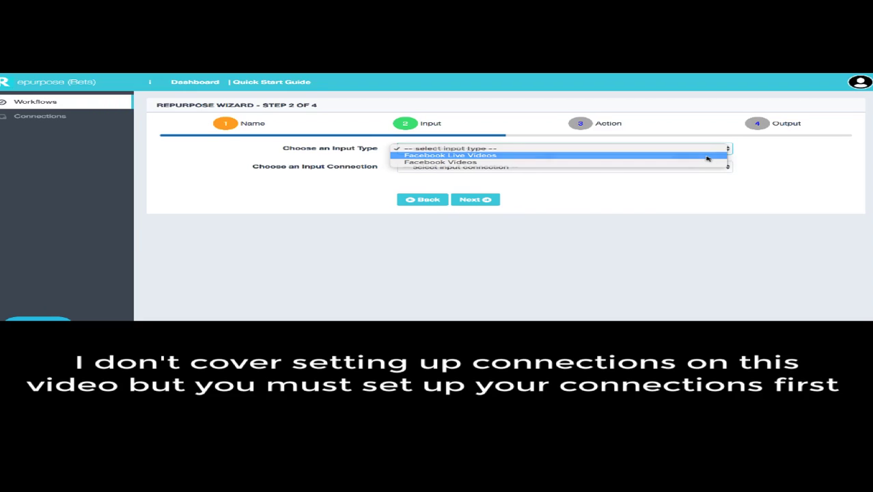
# Set the input to Facebook Live Videos from the Community Impact Facebook group.
pyautogui.click(456, 155)
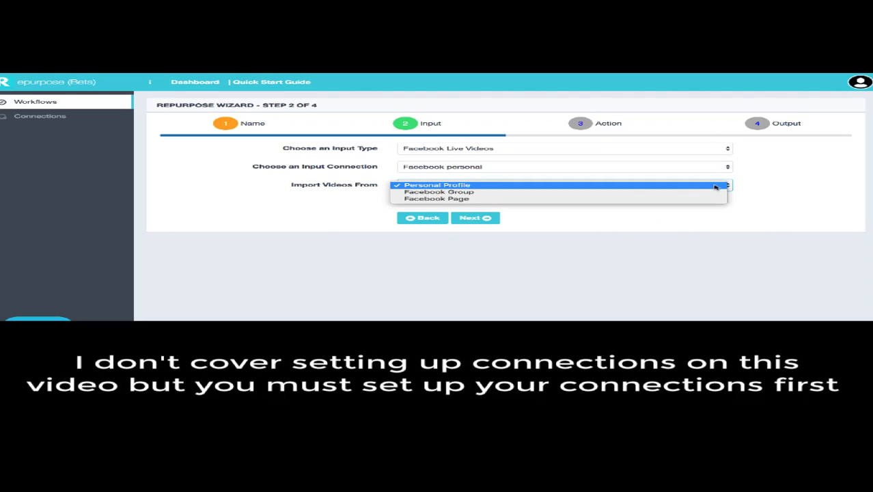
pyautogui.moveTo(439, 191)
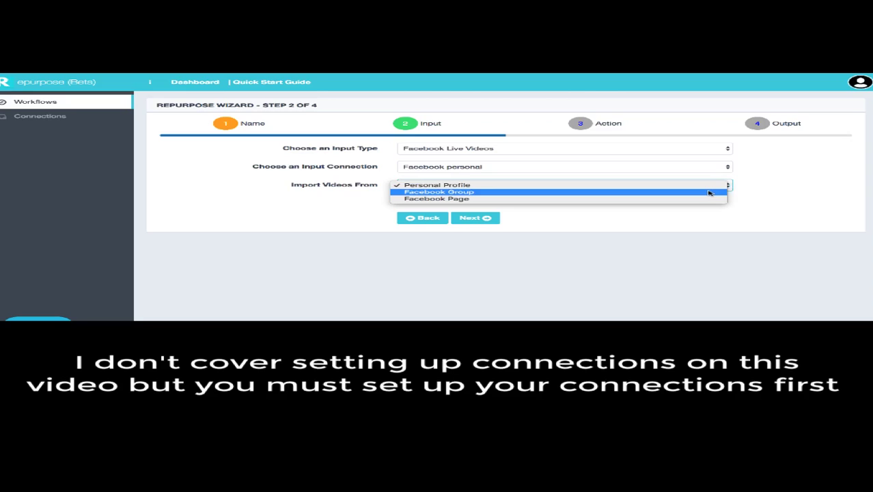
pyautogui.click(439, 192)
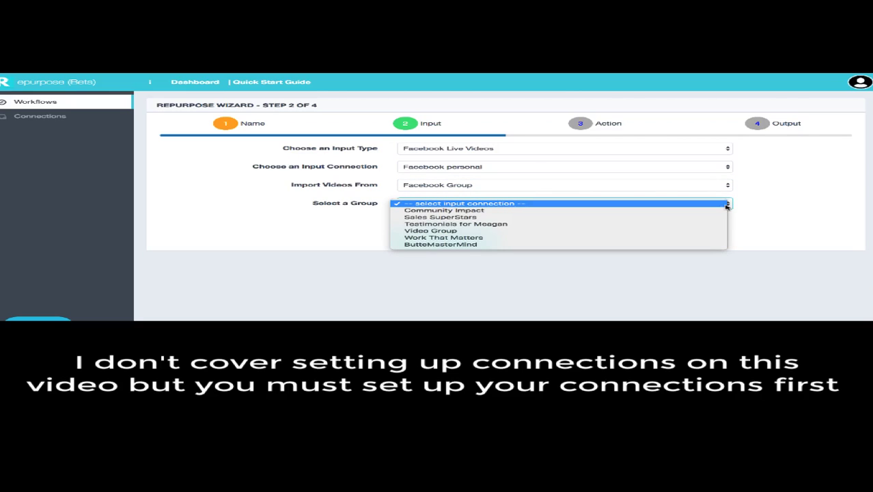
pyautogui.moveTo(437, 209)
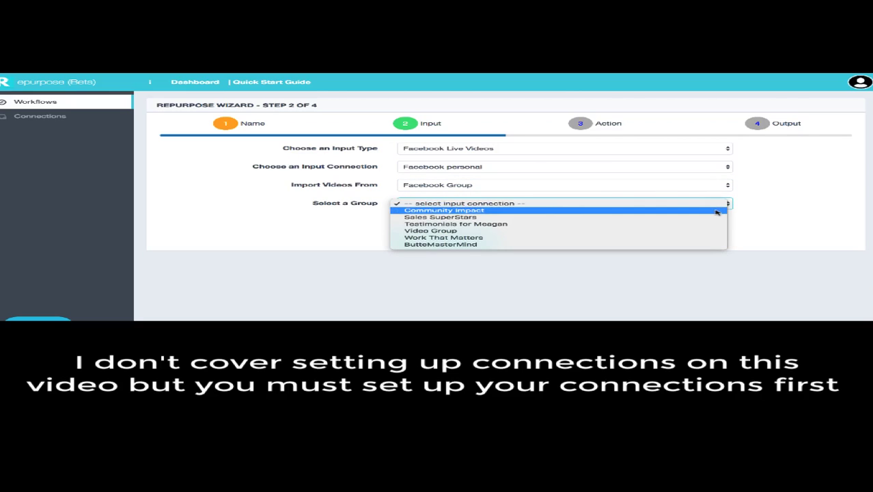
pyautogui.click(442, 210)
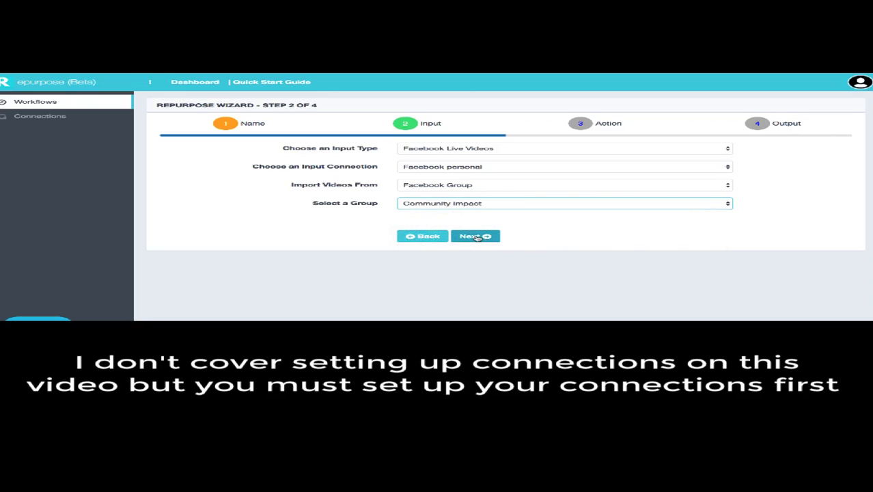
# Set the workflow action to Upload Video and advance to the output step.
pyautogui.click(474, 235)
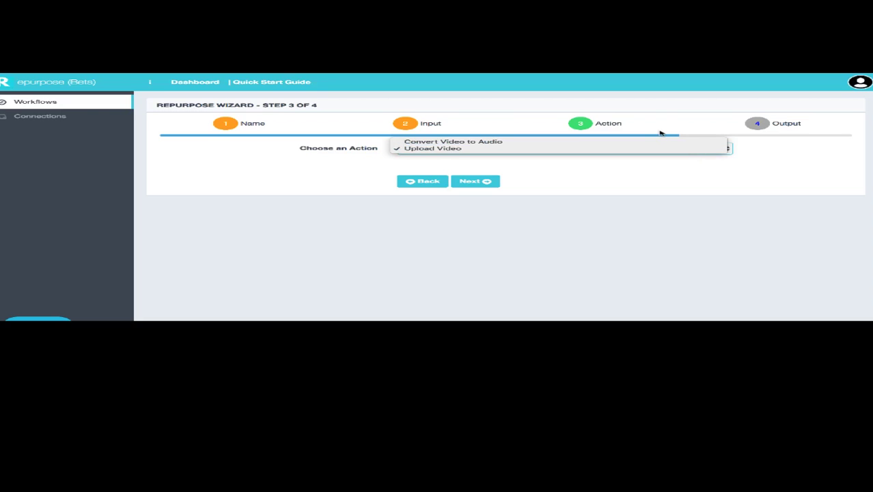
pyautogui.moveTo(643, 149)
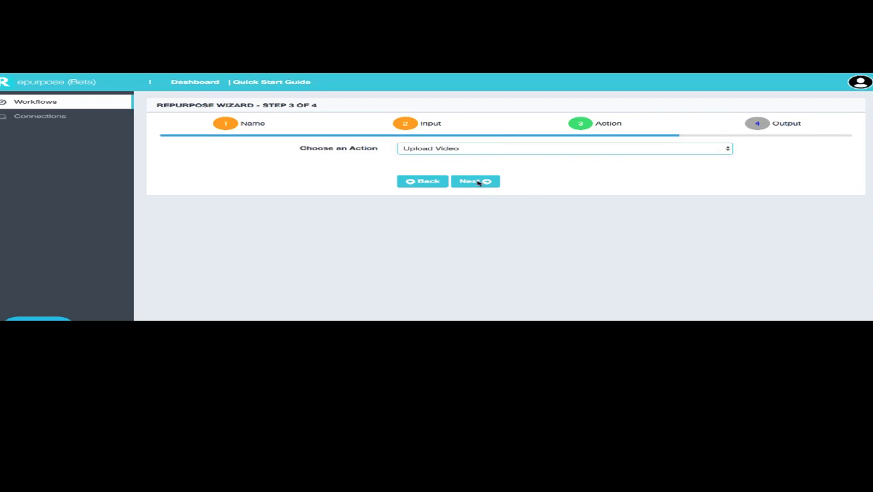
pyautogui.click(475, 181)
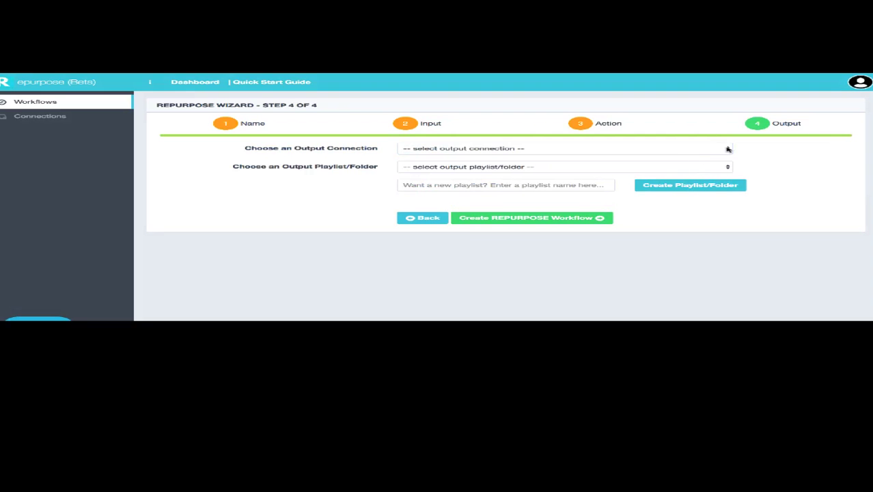
# Choose Dropbox as the output connection.
pyautogui.click(564, 148)
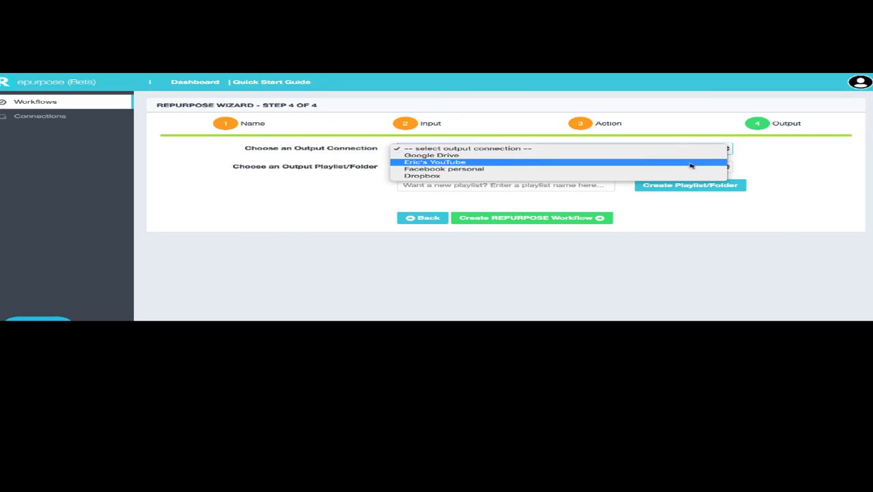
pyautogui.moveTo(686, 170)
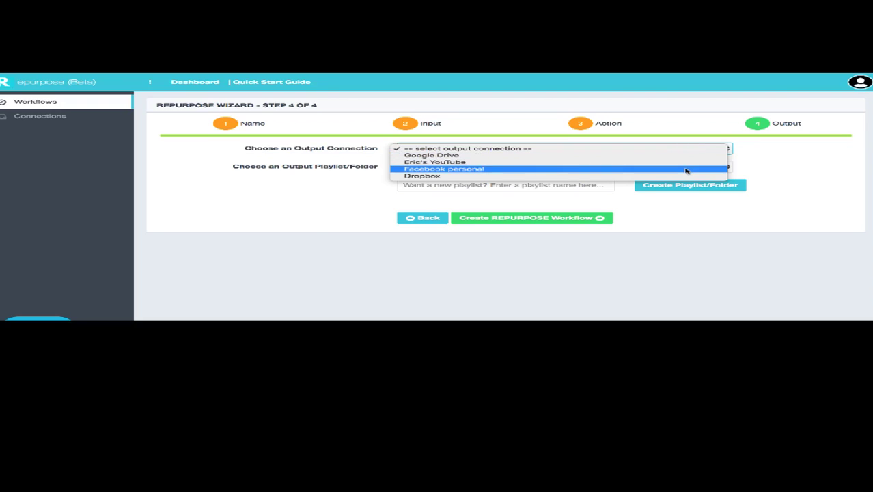
pyautogui.moveTo(686, 169)
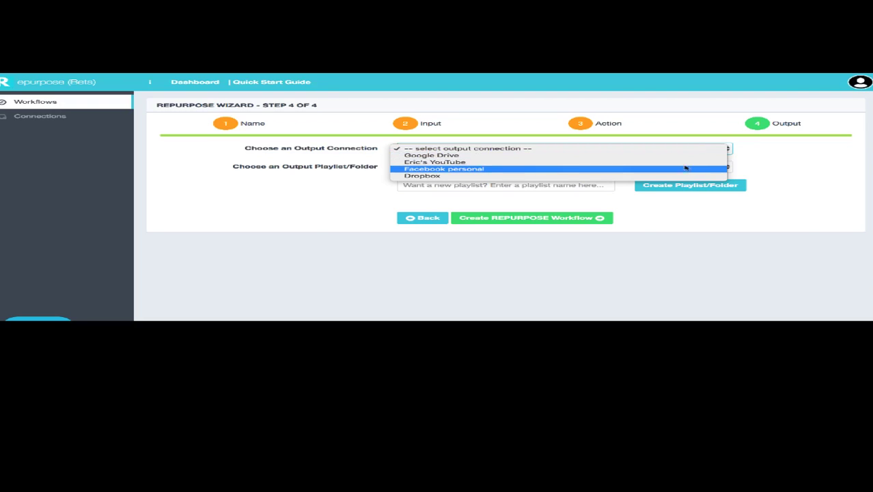
pyautogui.moveTo(682, 163)
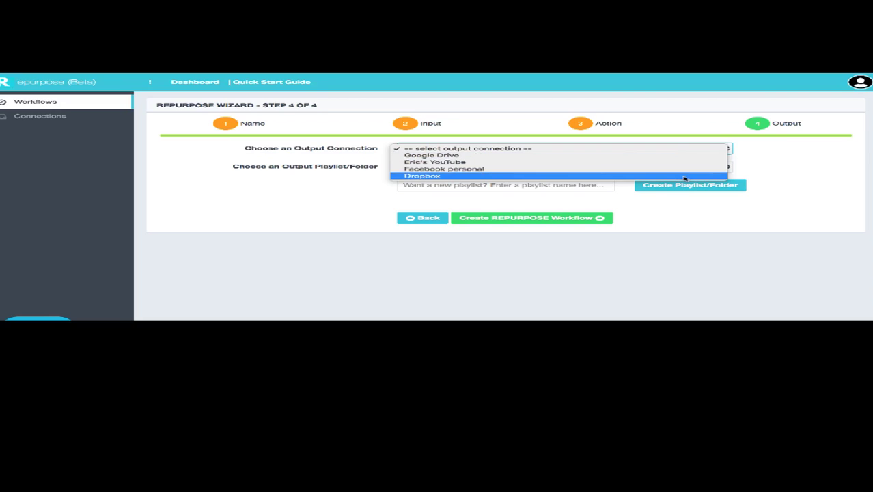
pyautogui.click(428, 175)
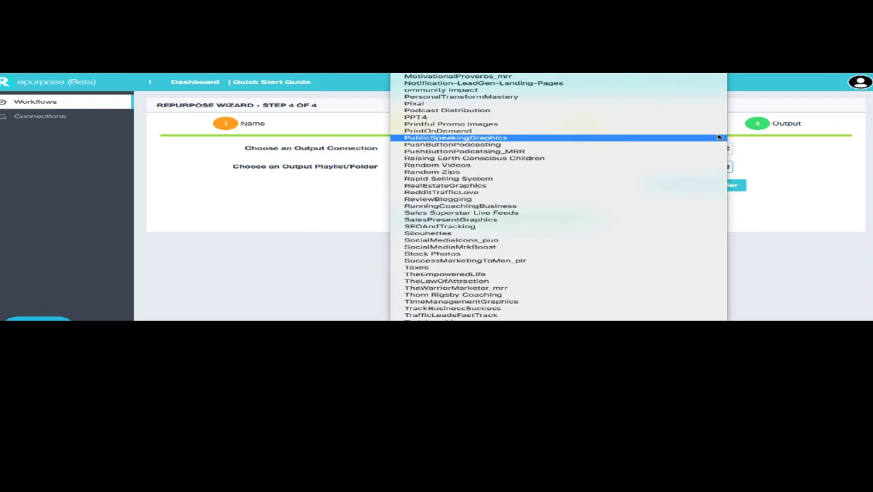
pyautogui.scroll(-3)
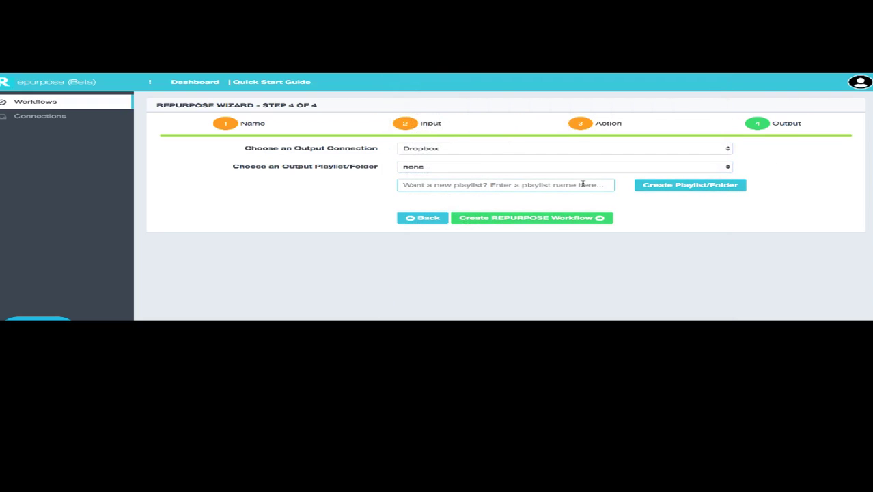
# Create and select a new Dropbox output folder named 'test project'.
pyautogui.write('test')
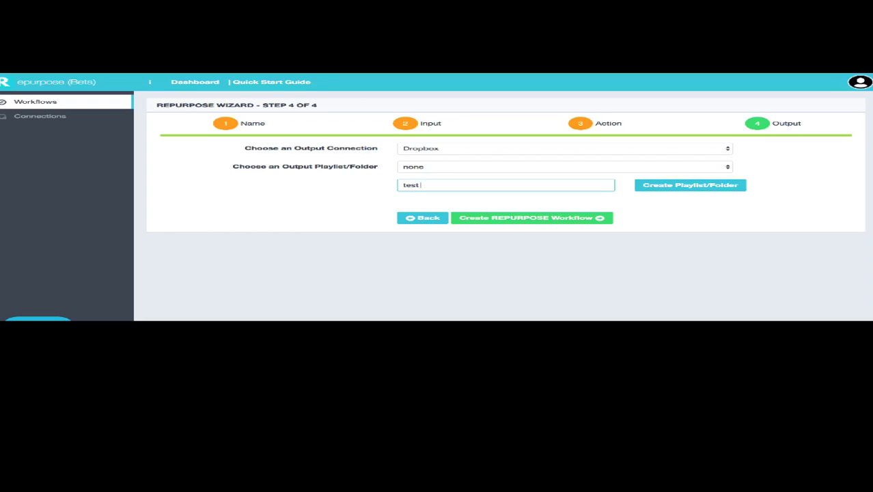
pyautogui.write('project')
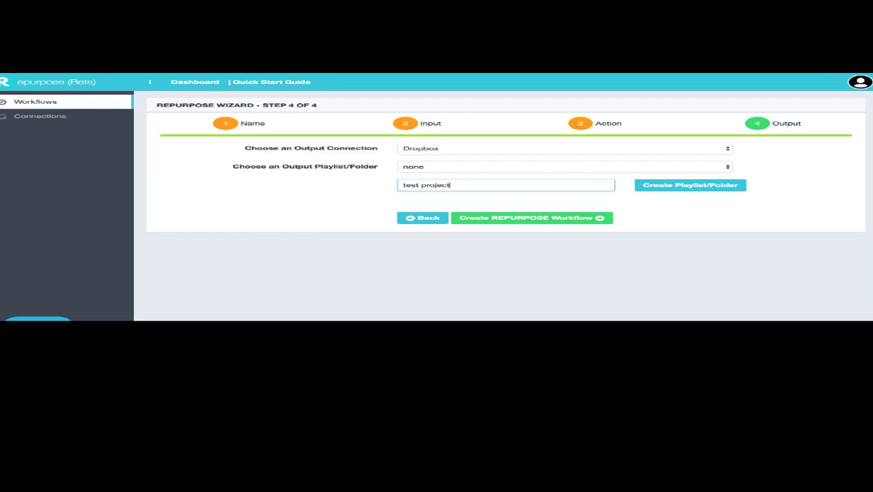
pyautogui.click(690, 184)
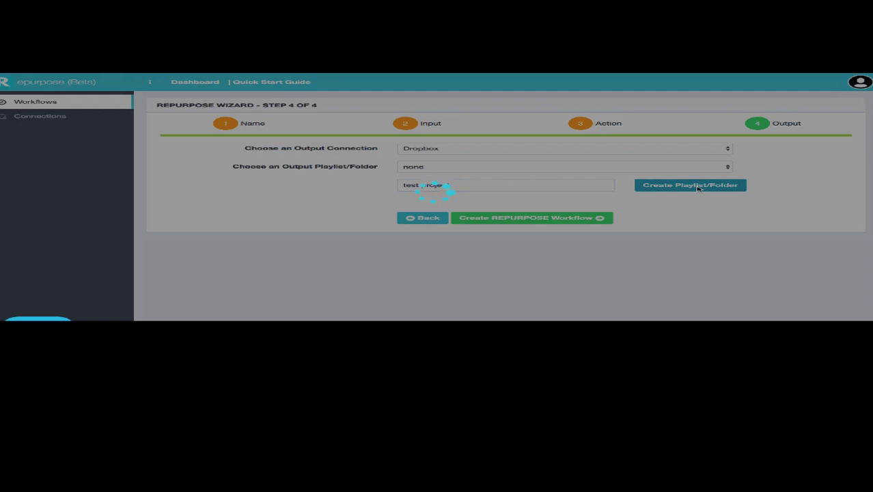
pyautogui.click(690, 184)
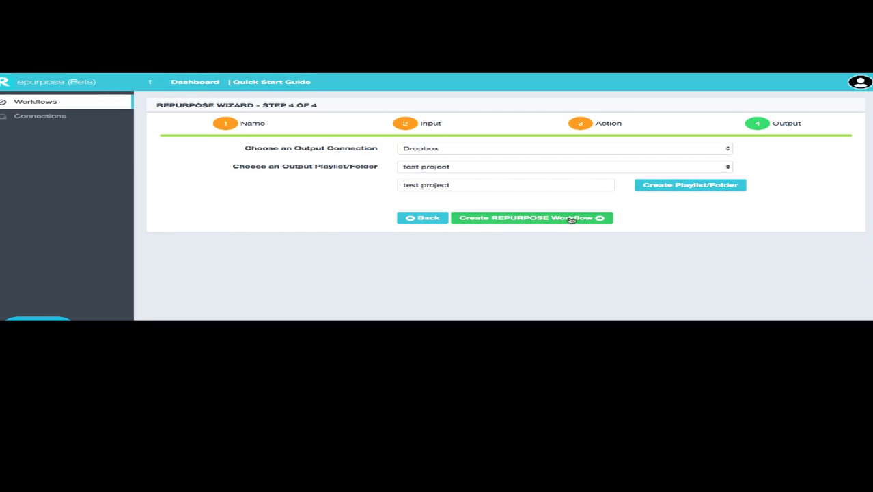
# Save the Test project workflow from Facebook personal to Dropbox.
pyautogui.click(530, 218)
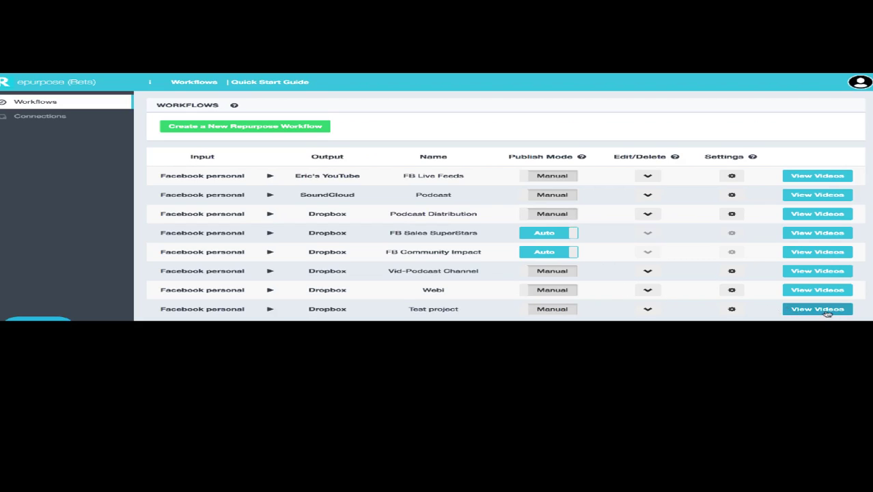
pyautogui.click(818, 309)
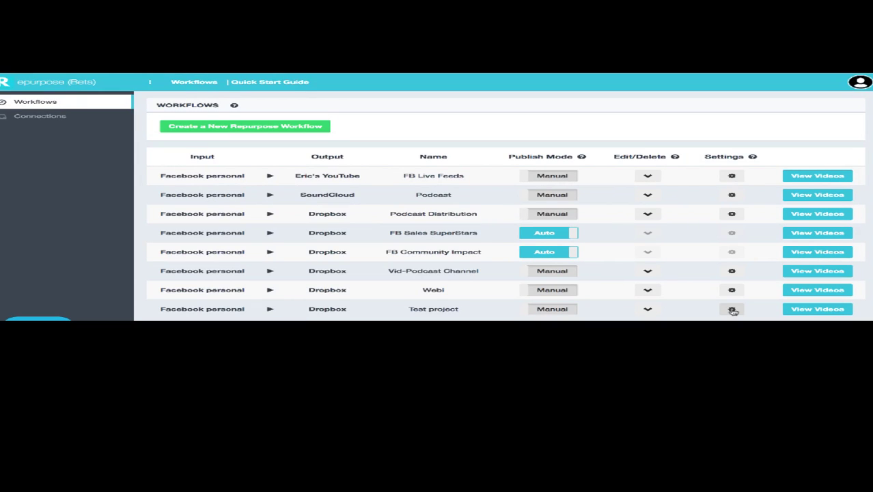
# Switch the Test project workflow's publish mode from Manual to Auto.
pyautogui.click(731, 309)
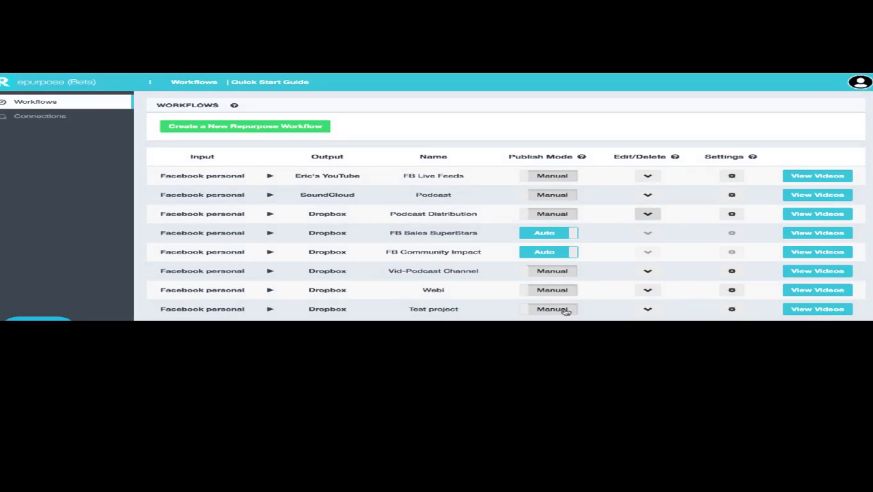
pyautogui.click(547, 308)
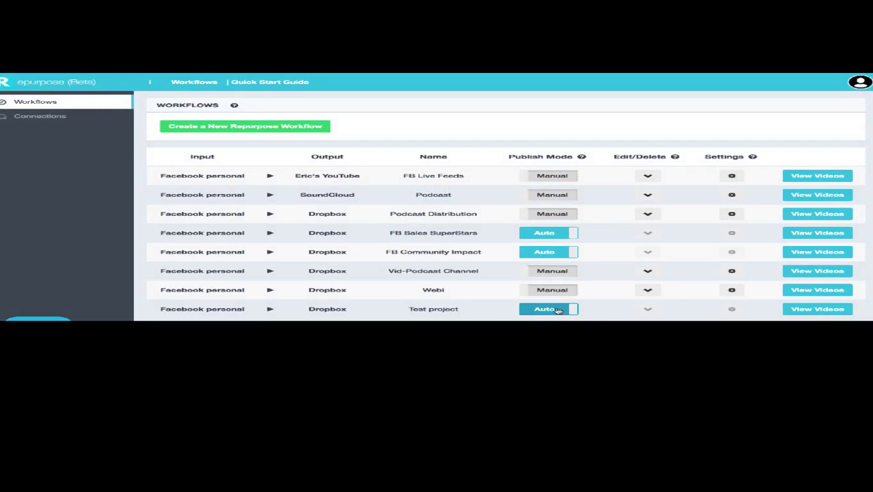
pyautogui.moveTo(753, 315)
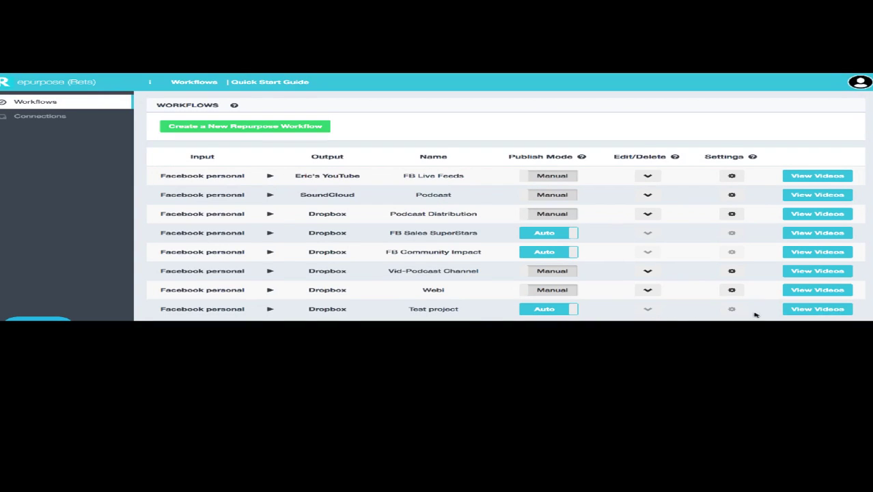
pyautogui.moveTo(665, 234)
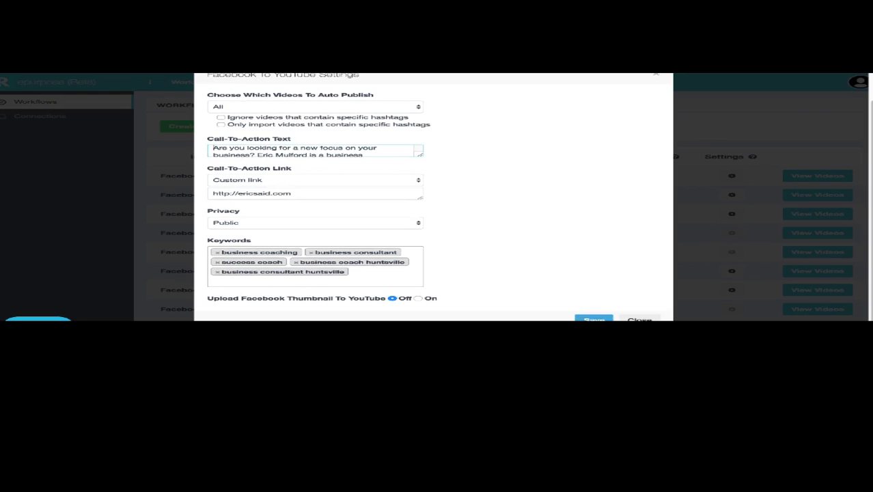
pyautogui.moveTo(355, 214)
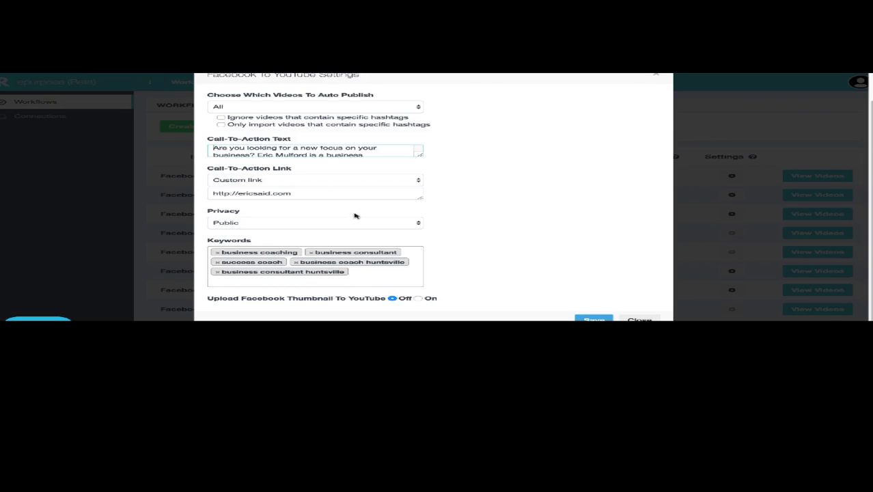
pyautogui.moveTo(494, 201)
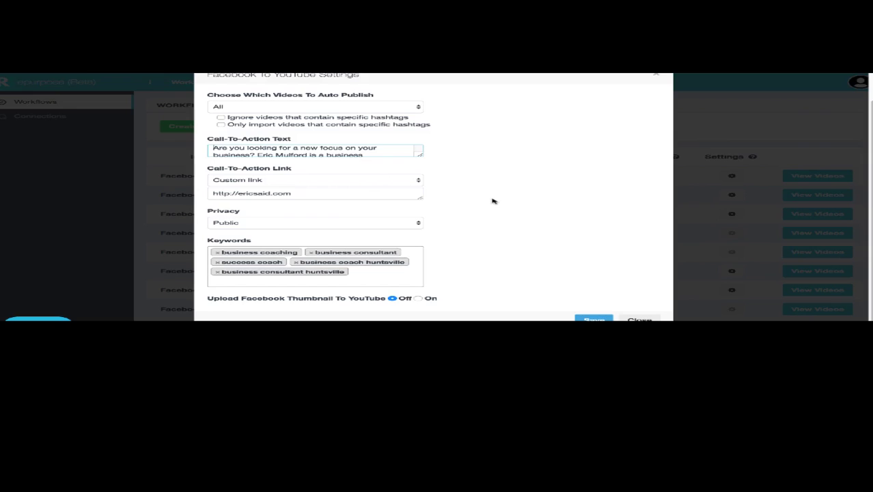
pyautogui.moveTo(498, 198)
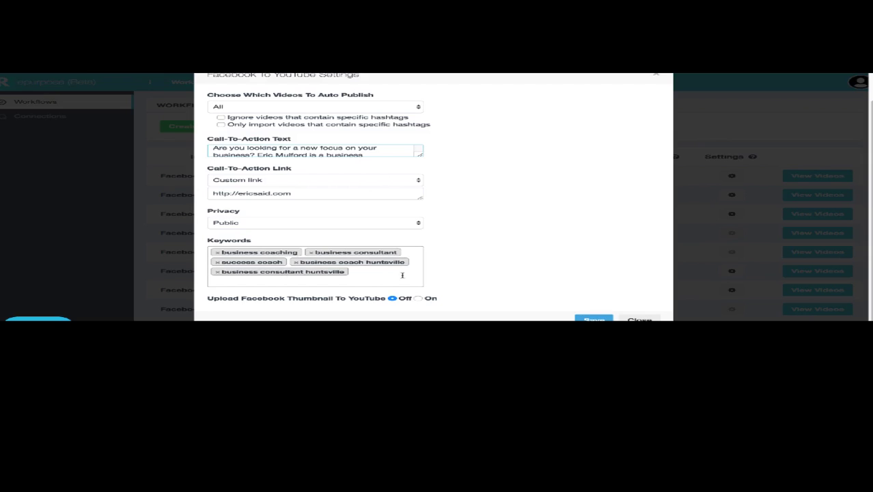
pyautogui.moveTo(474, 230)
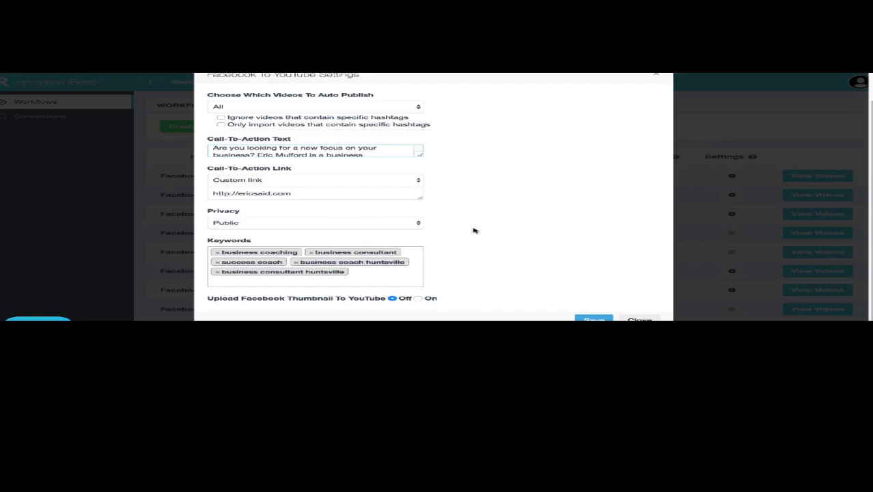
# Keep video privacy as Public and close the Facebook to YouTube settings.
pyautogui.click(315, 221)
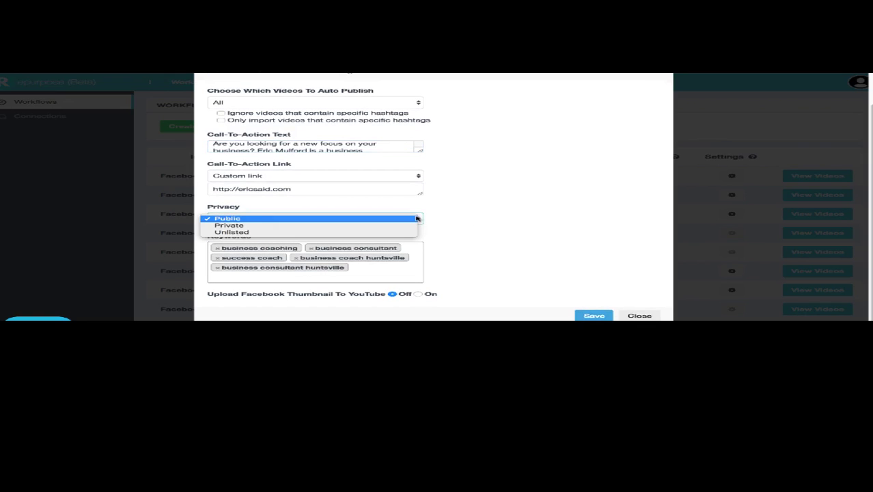
pyautogui.click(227, 218)
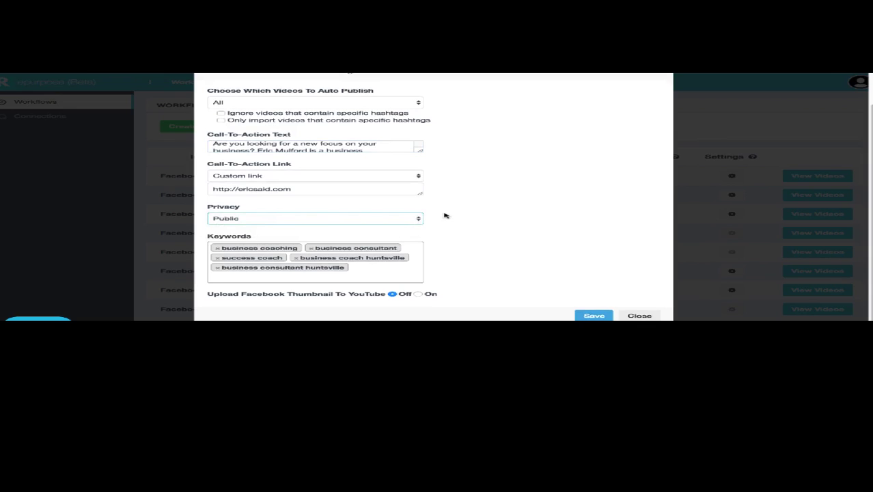
pyautogui.moveTo(272, 251)
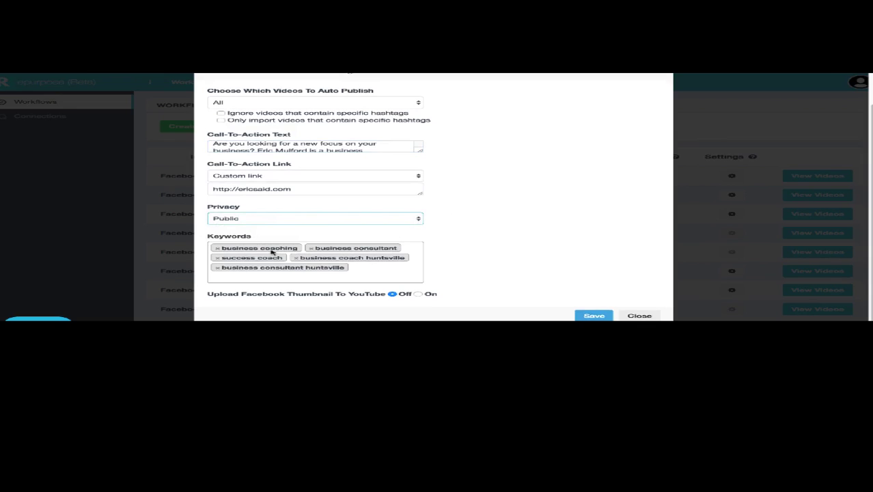
pyautogui.moveTo(514, 262)
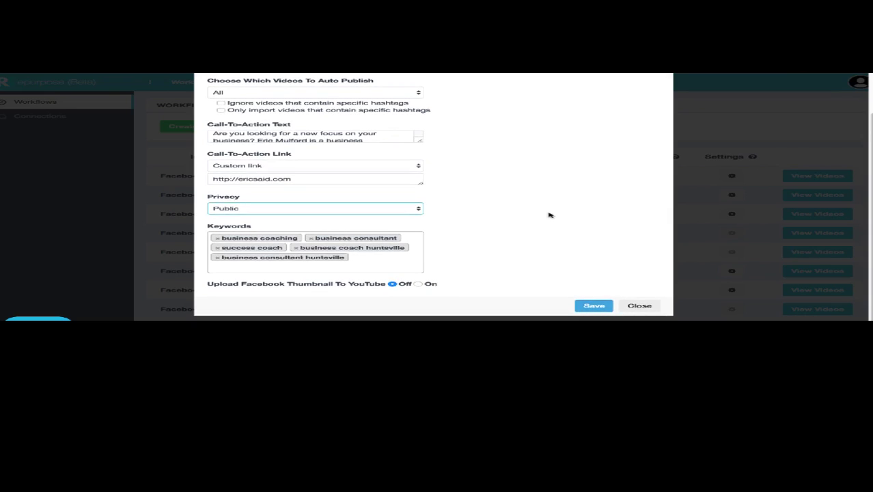
pyautogui.moveTo(534, 171)
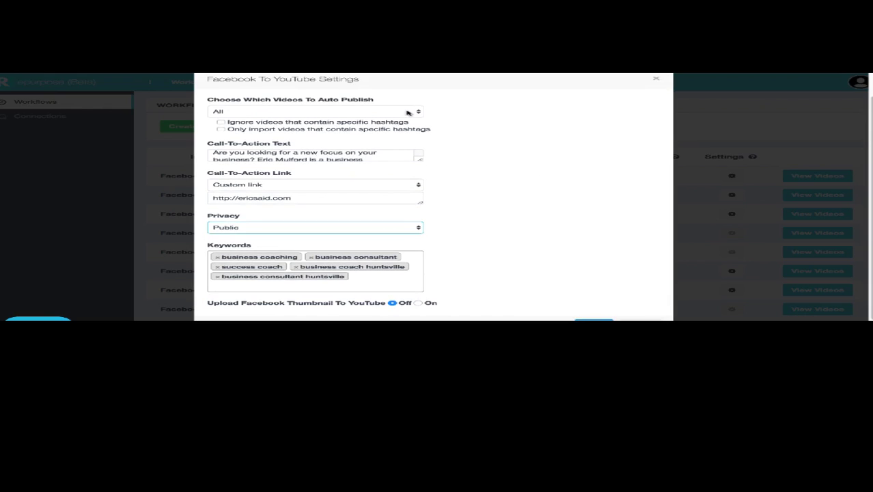
pyautogui.click(317, 111)
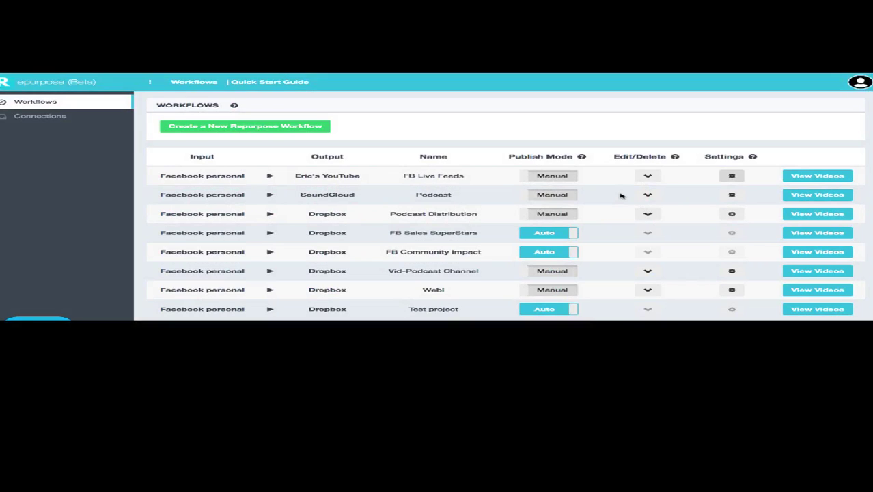
pyautogui.moveTo(817, 177)
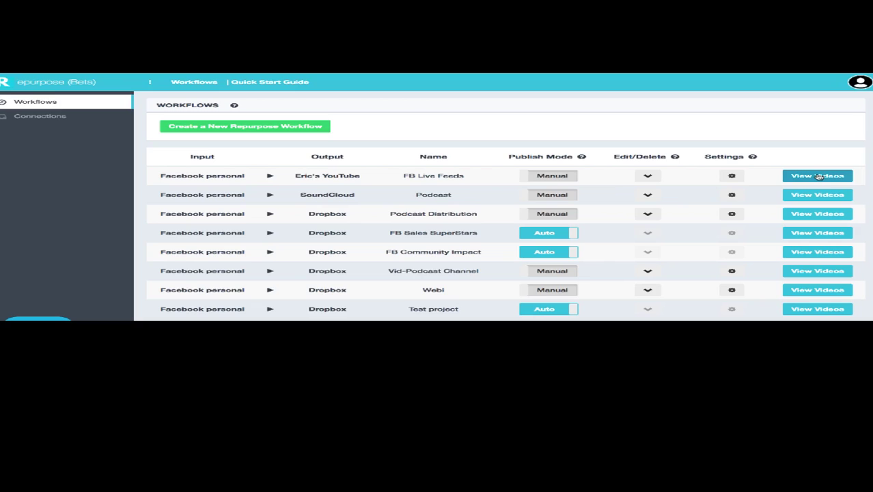
# Open View Videos for the FB Live Feeds workflow.
pyautogui.click(818, 175)
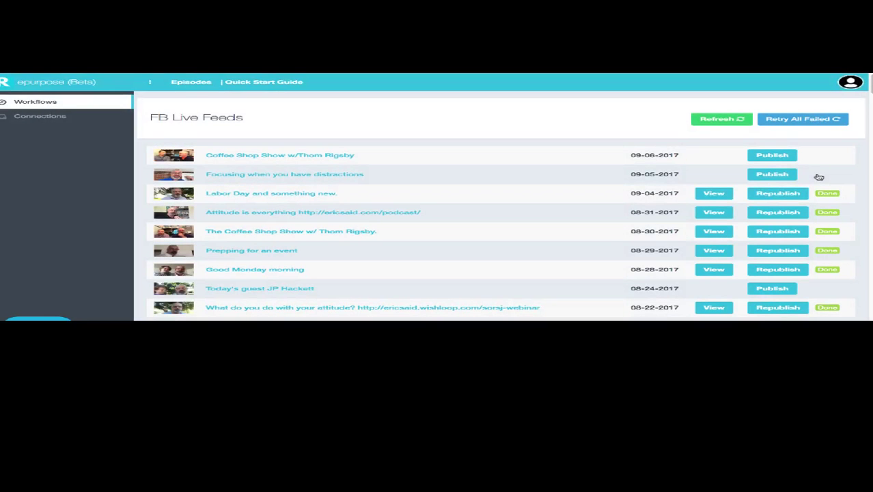
pyautogui.moveTo(490, 160)
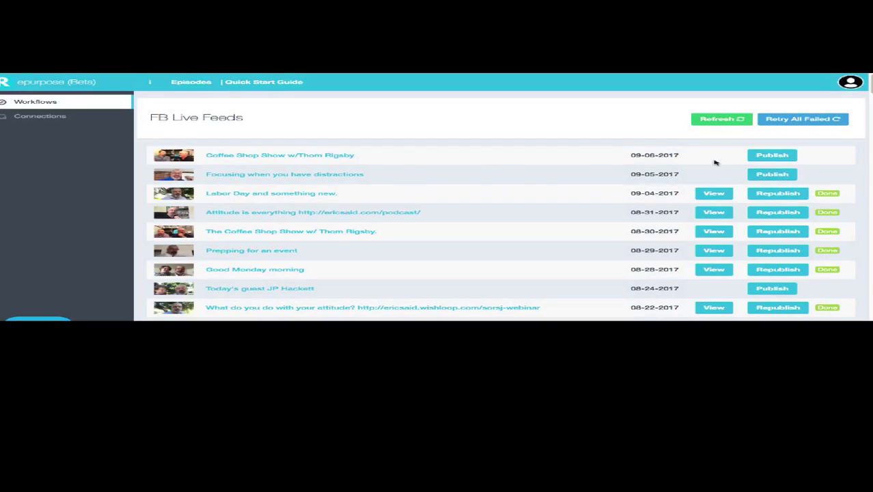
pyautogui.scroll(-3)
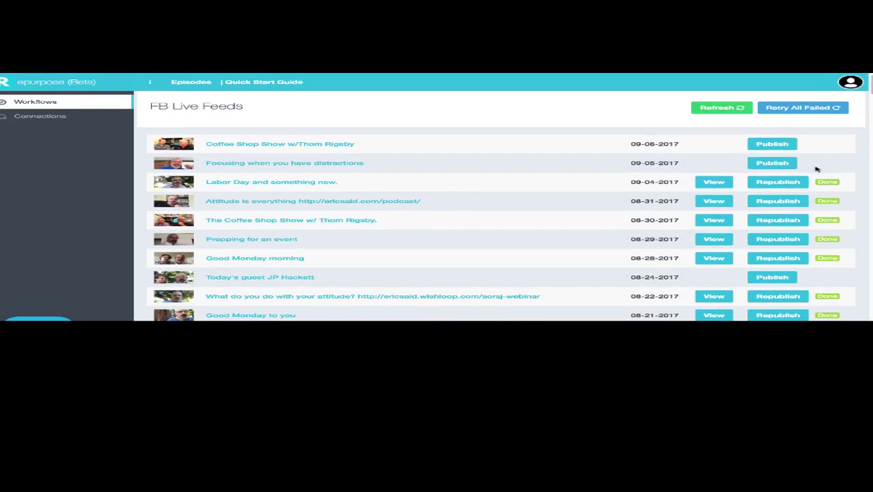
pyautogui.scroll(-3)
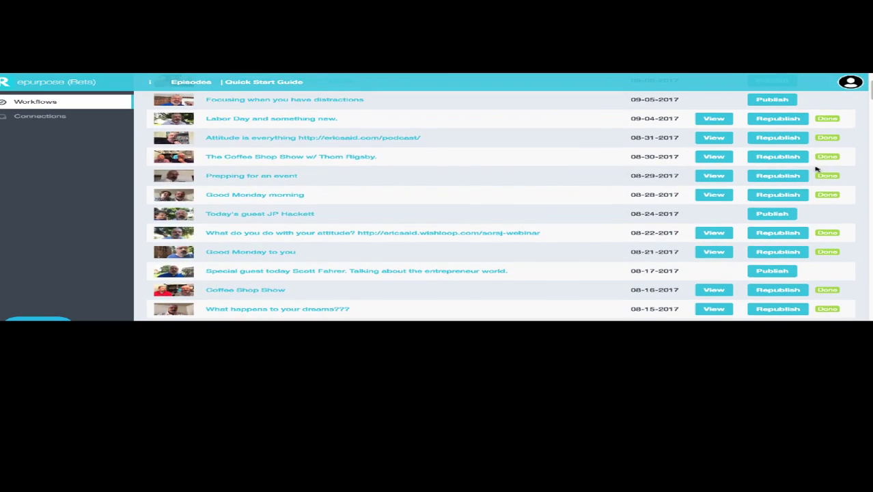
pyautogui.scroll(-3)
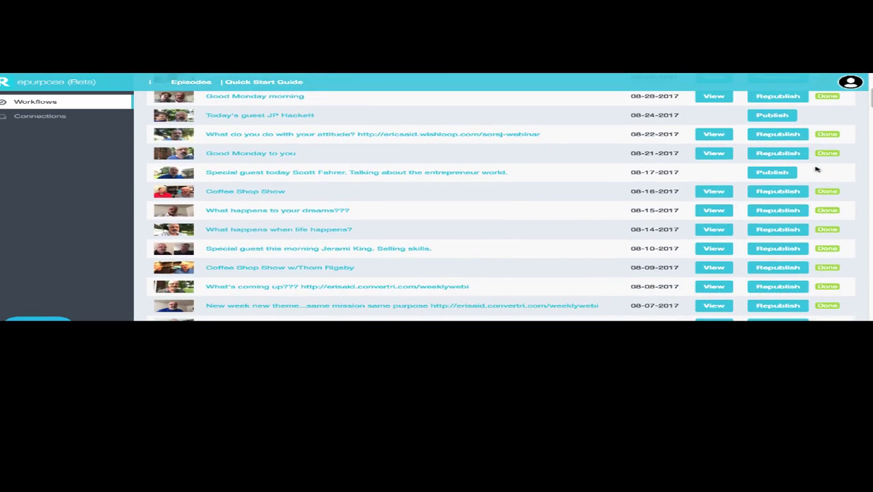
pyautogui.scroll(-3)
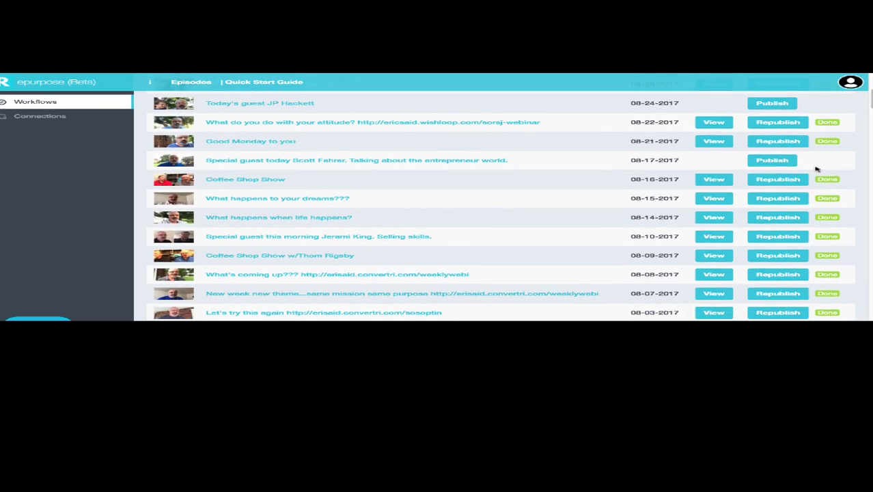
pyautogui.scroll(-3)
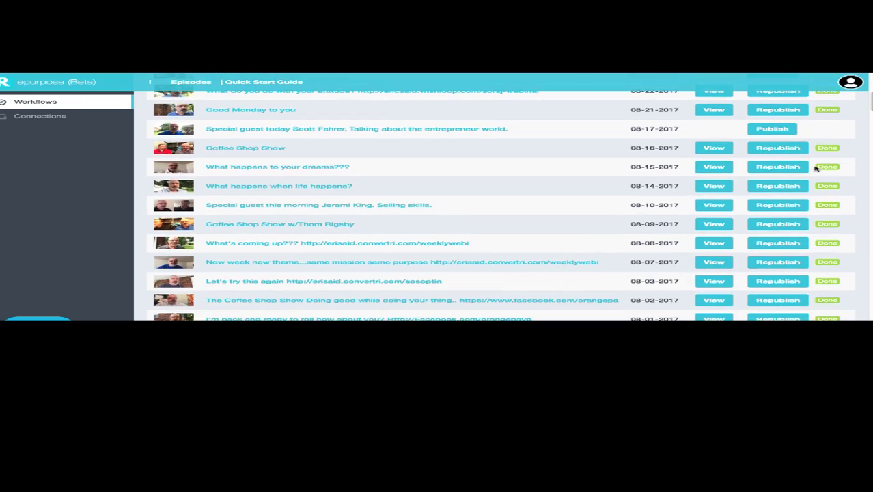
pyautogui.scroll(-3)
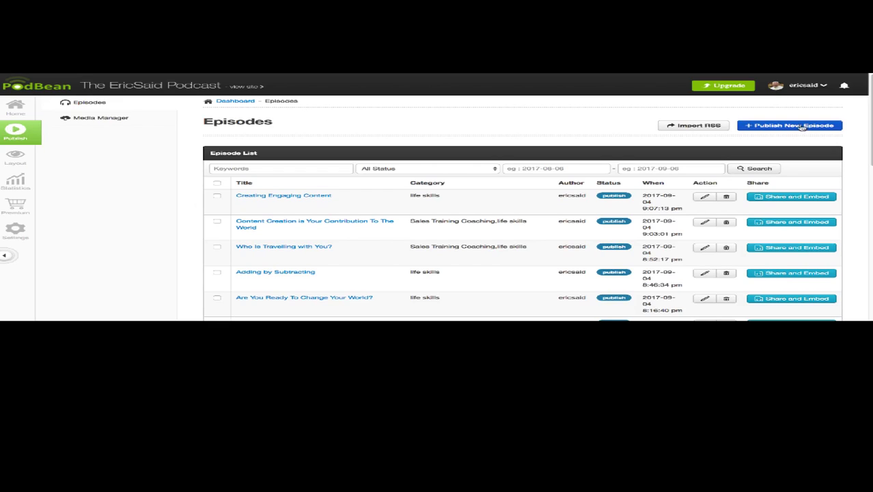
# Start a new Podbean episode, cancel the file upload, and open General Options settings.
pyautogui.click(792, 125)
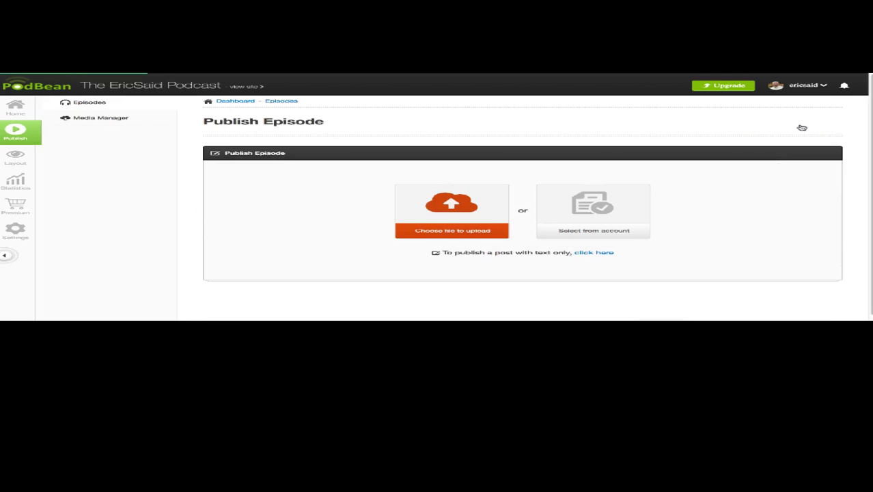
pyautogui.moveTo(454, 205)
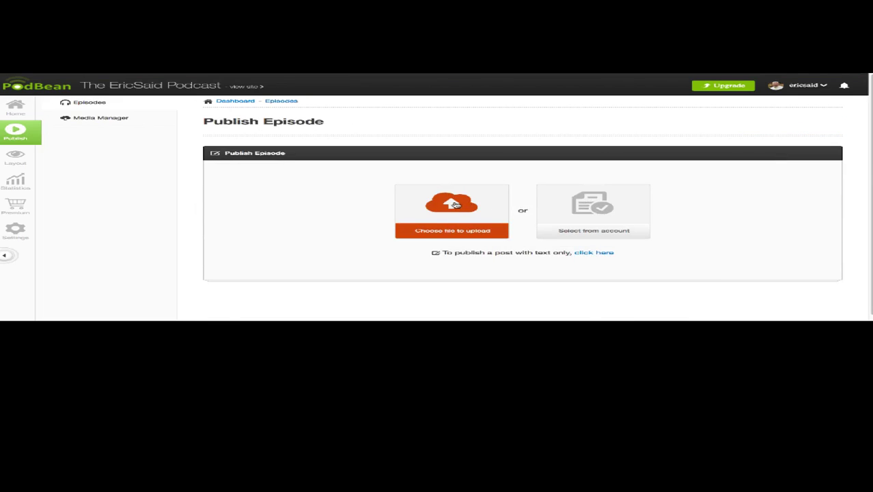
pyautogui.click(452, 210)
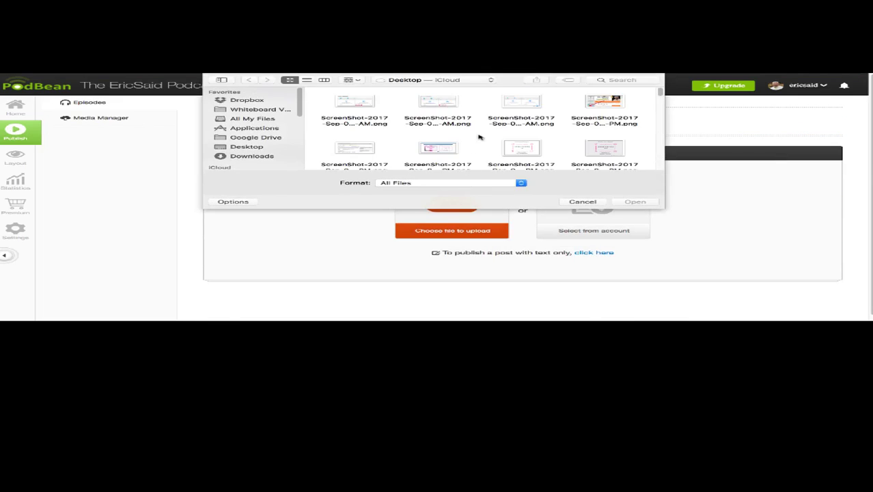
pyautogui.click(244, 99)
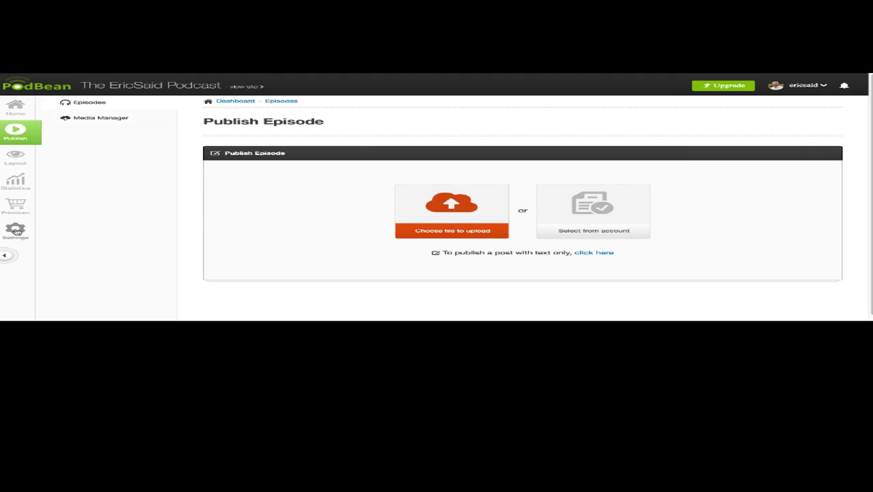
pyautogui.click(15, 231)
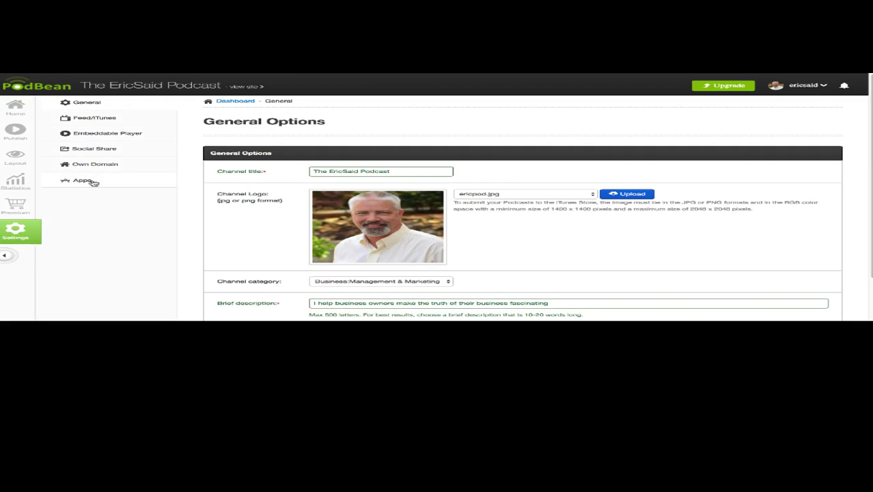
# View the Import Files from Dropbox app's seven importing MP3s, then close it.
pyautogui.click(82, 180)
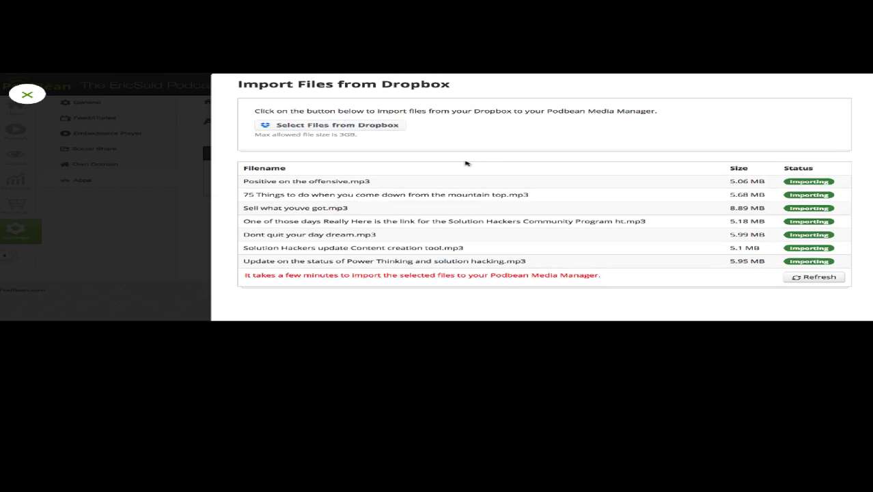
pyautogui.click(28, 95)
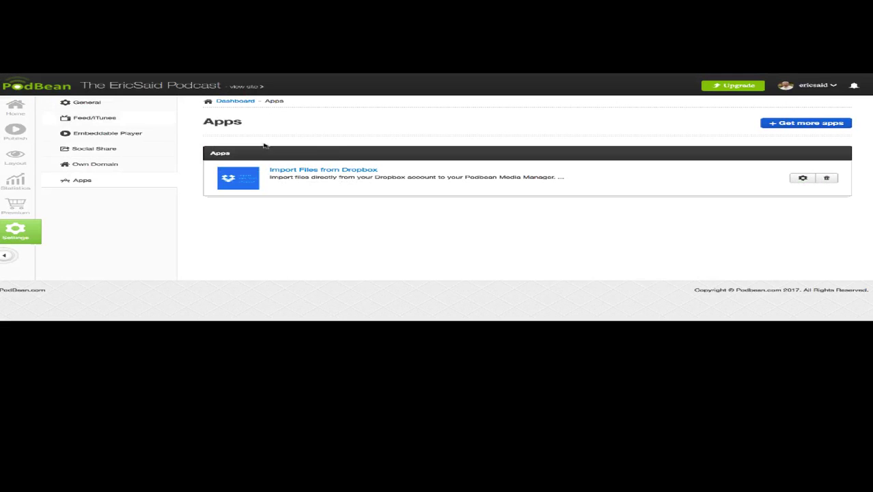
pyautogui.moveTo(419, 138)
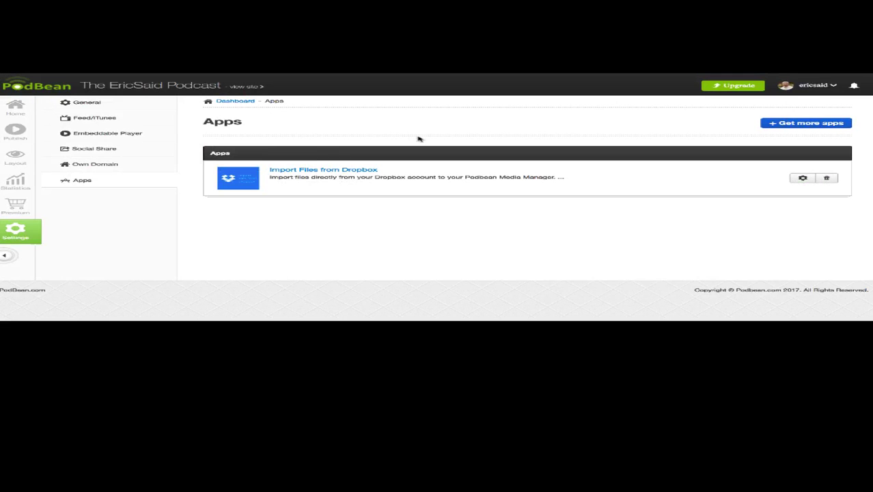
pyautogui.moveTo(424, 138)
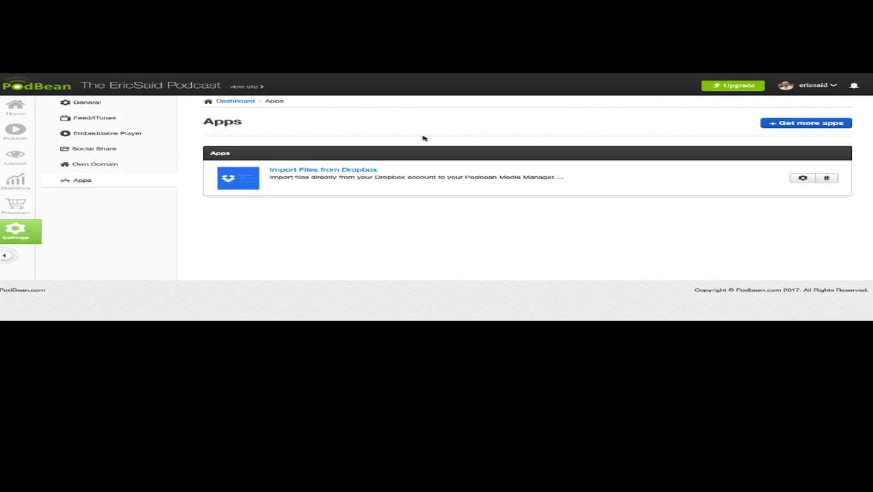
pyautogui.moveTo(375, 142)
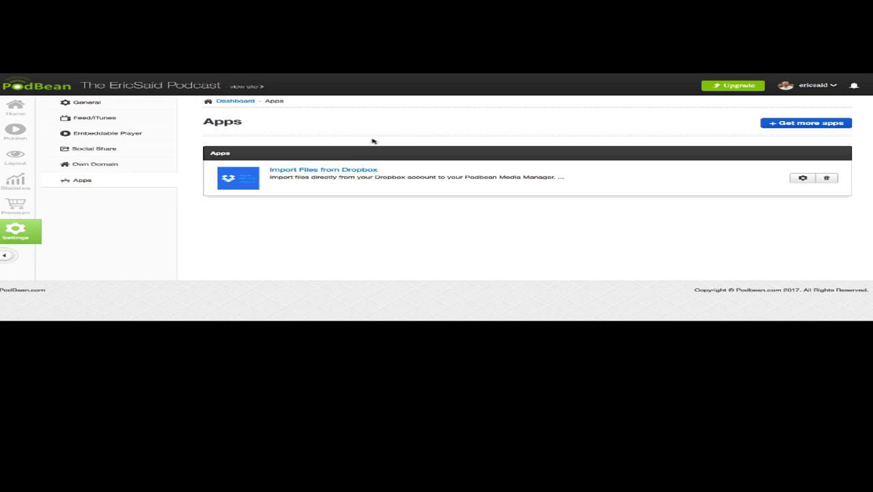
pyautogui.moveTo(22, 109)
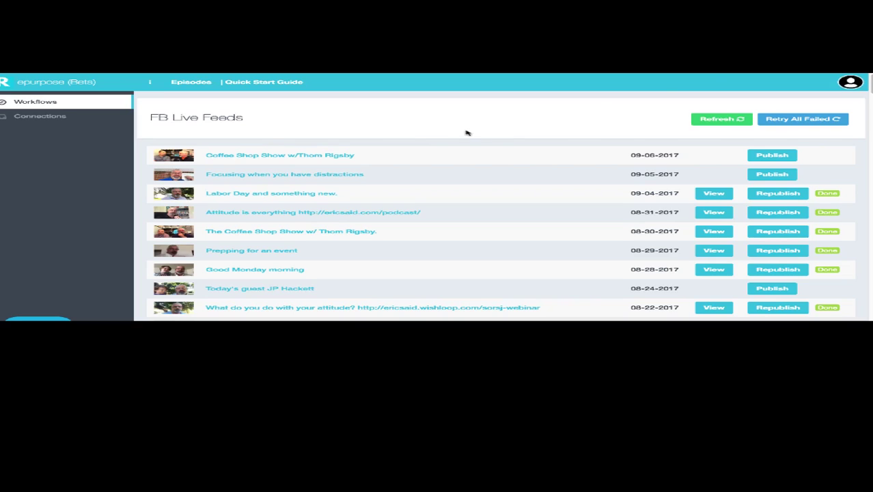
pyautogui.moveTo(491, 138)
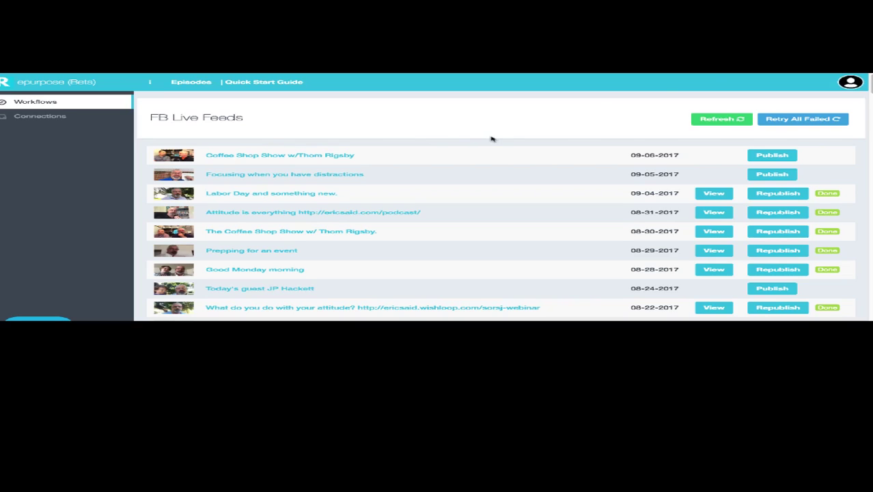